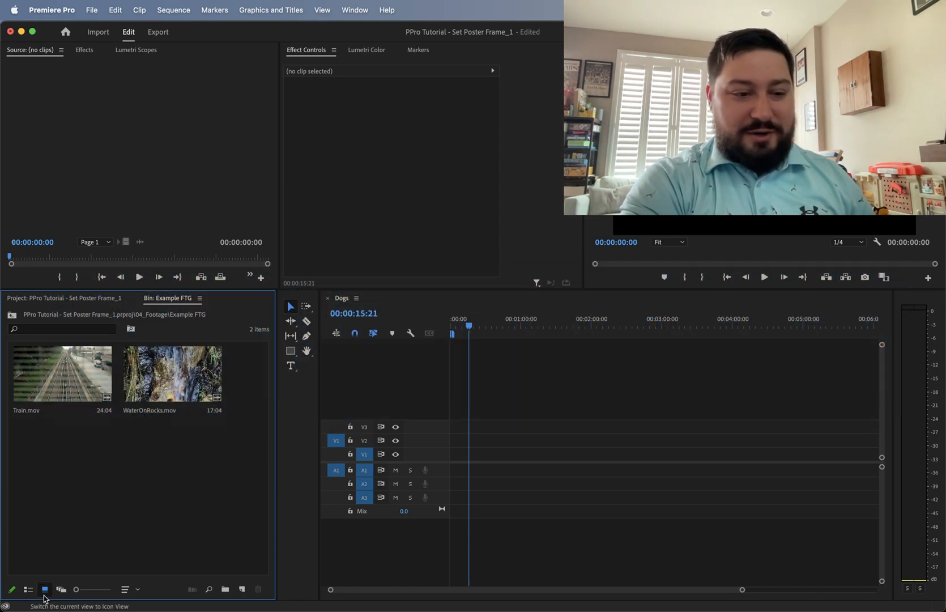
Toggle the bin between list and icon view, then set a custom poster frame on Train.mov.
{"action": "left_click", "coordinate": [27, 590]}
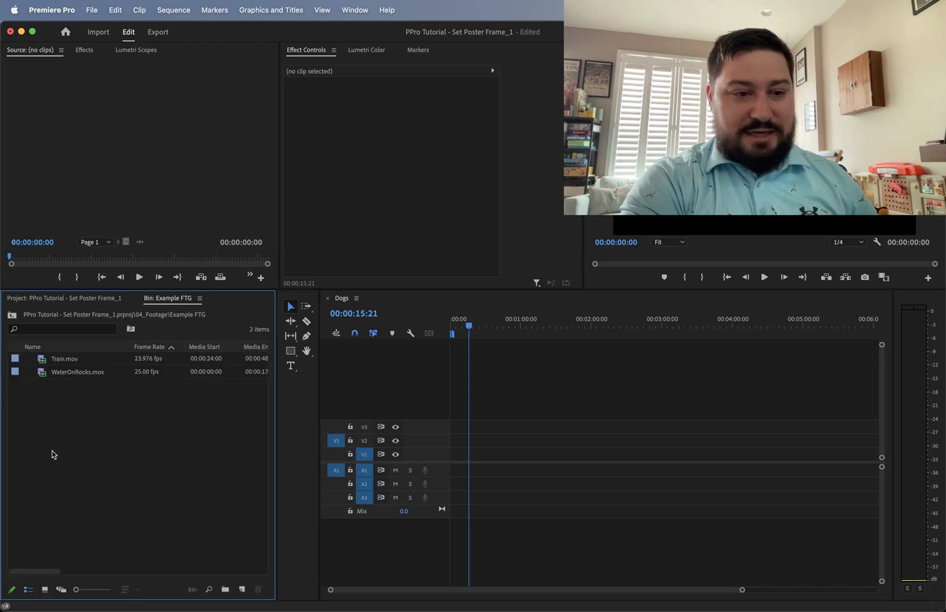
{"action": "left_click", "coordinate": [44, 592]}
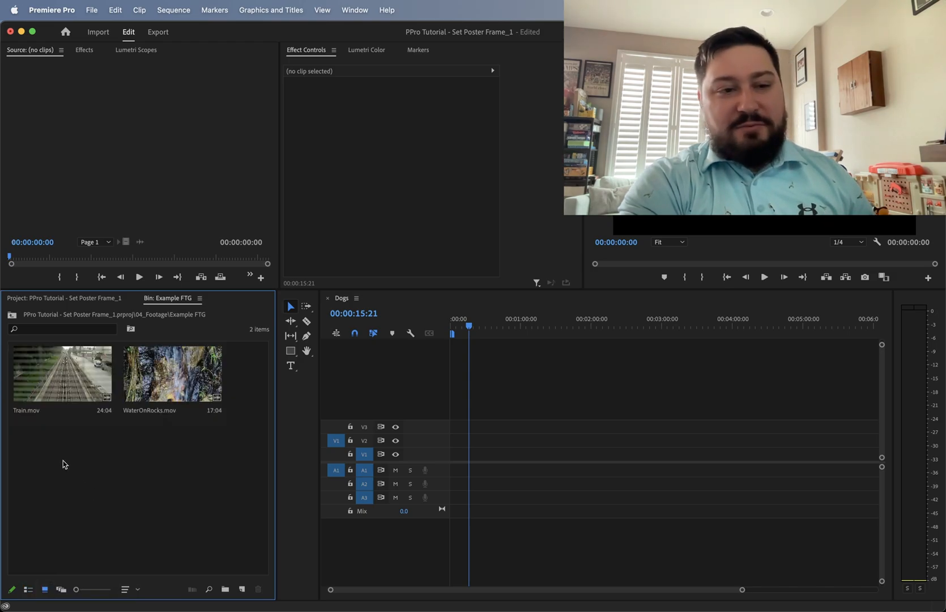
{"action": "mouse_move", "coordinate": [60, 452]}
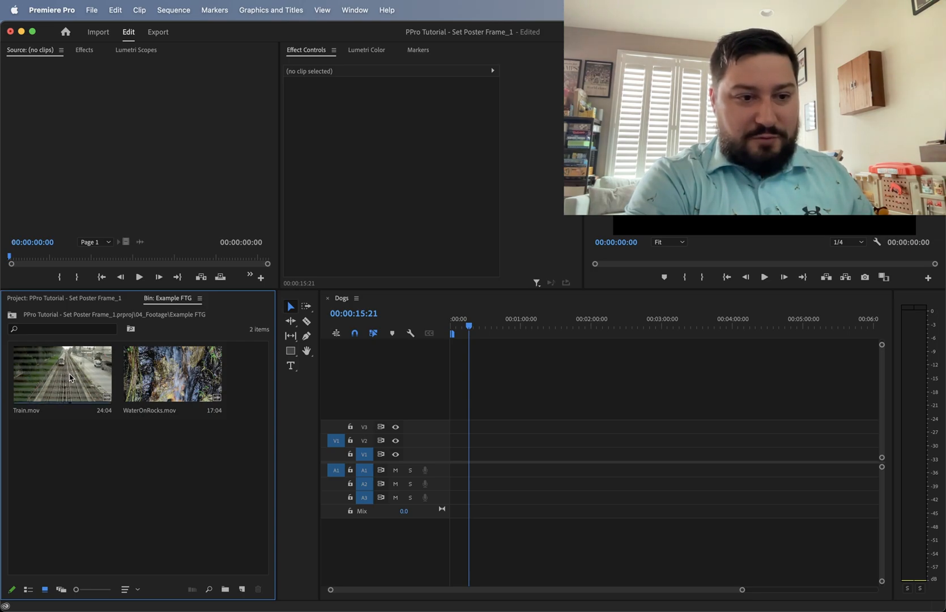
{"action": "right_click", "coordinate": [62, 374]}
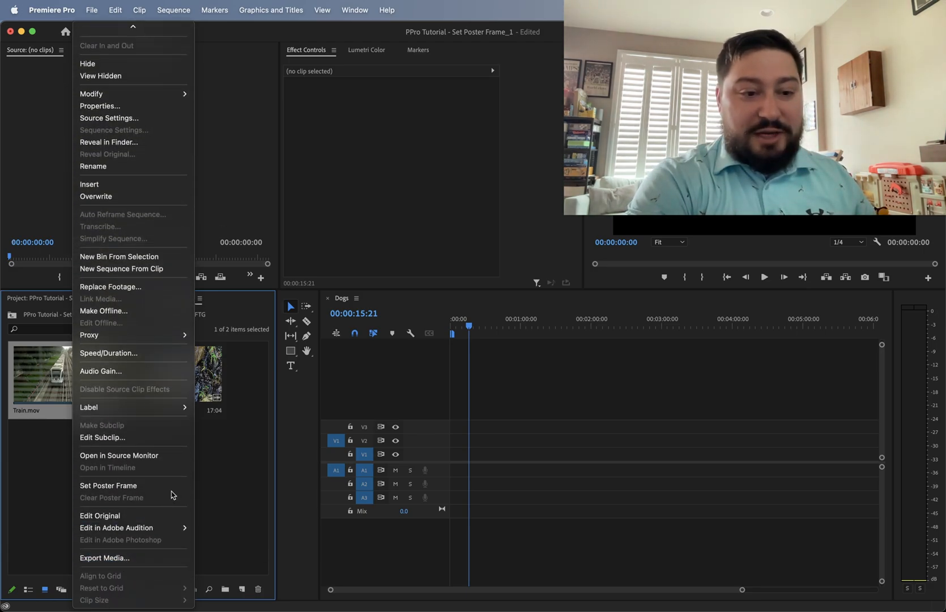
{"action": "mouse_move", "coordinate": [109, 486]}
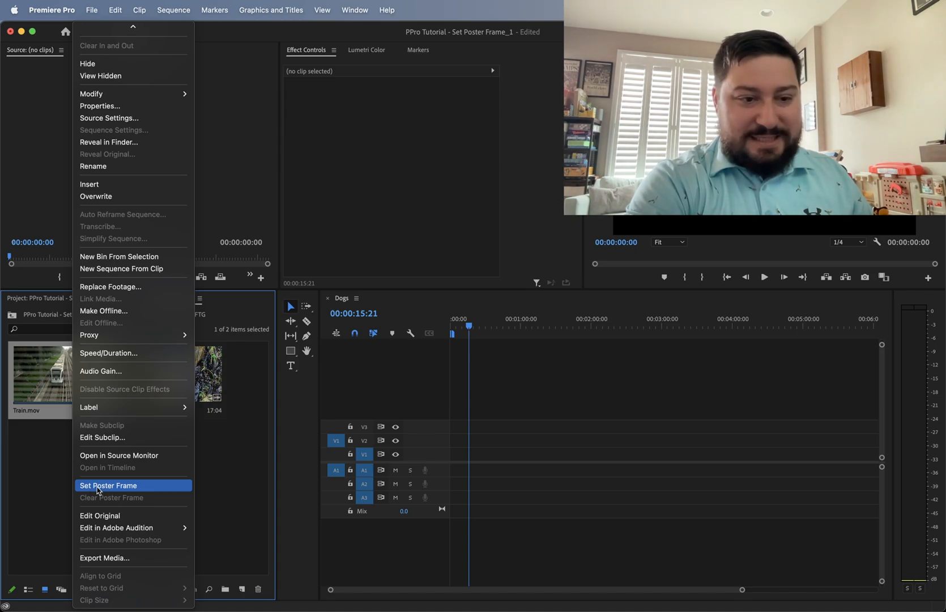
{"action": "left_click", "coordinate": [109, 486]}
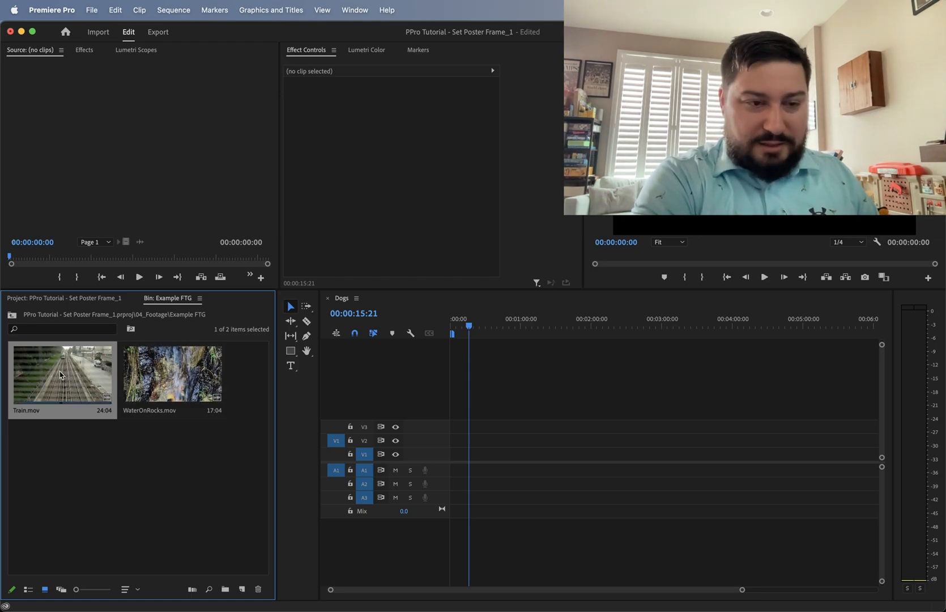
{"action": "mouse_move", "coordinate": [102, 376]}
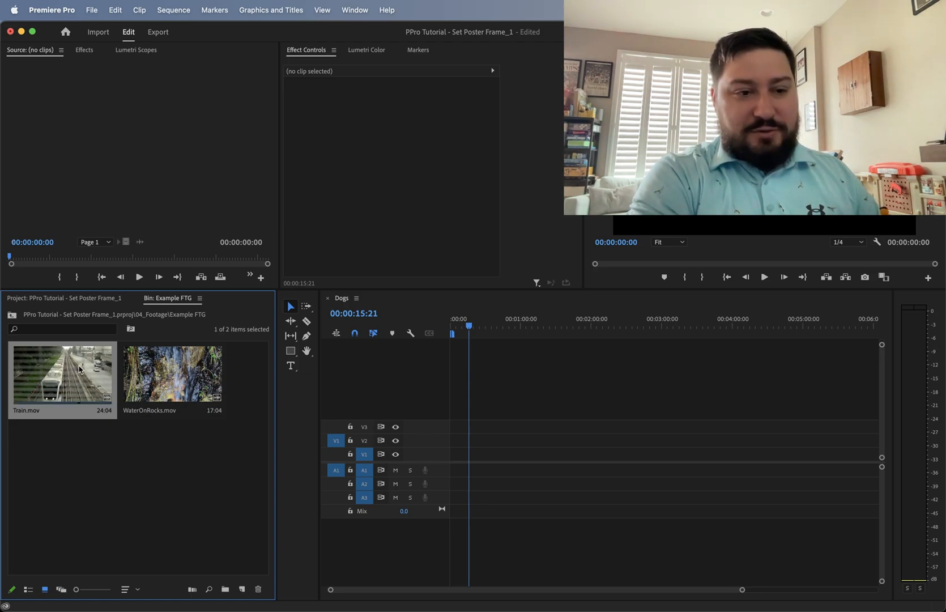
Bring up Train.mov's clip actions again, with Clear Poster Frame available.
{"action": "right_click", "coordinate": [79, 369]}
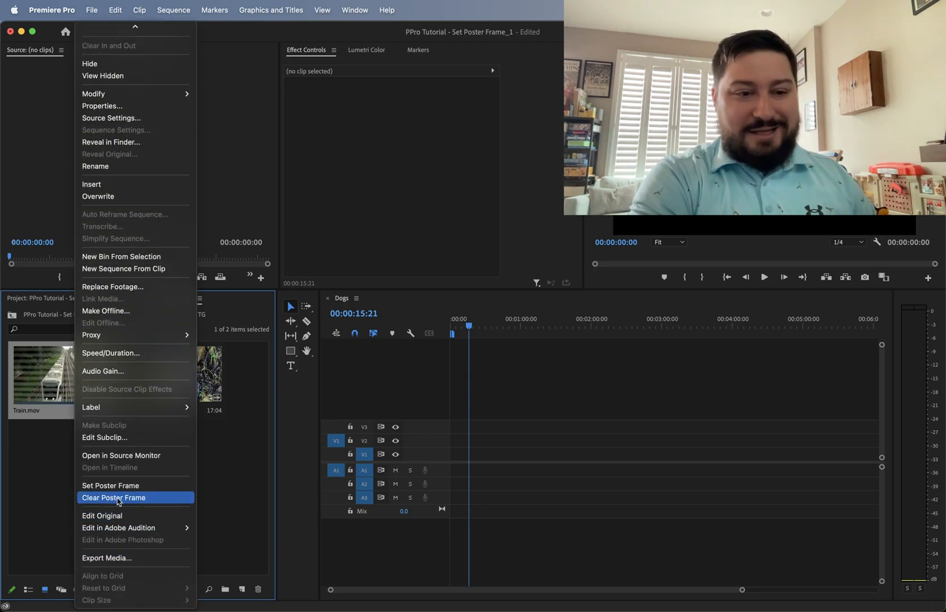
Clear Train.mov's custom poster frame so its thumbnail returns to default.
{"action": "left_click", "coordinate": [114, 498]}
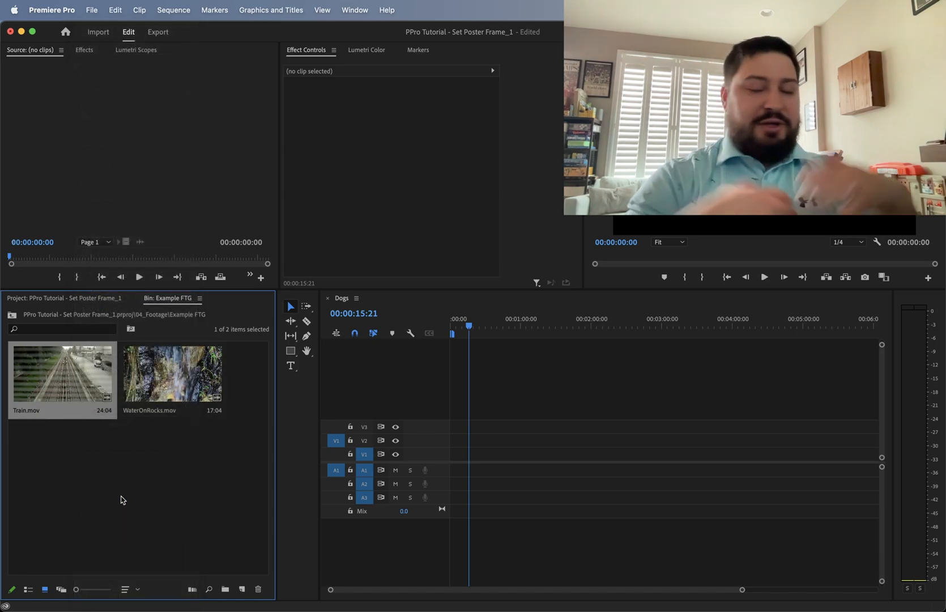